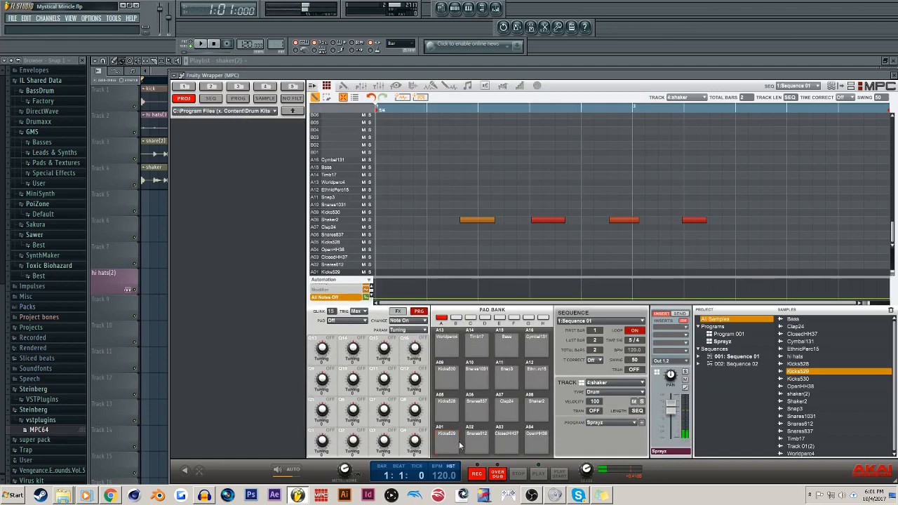
Enlarge the Fruity Wrapper (MPC) window so its sequence grid fills the workspace.
{"action": "left_click", "coordinate": [803, 423]}
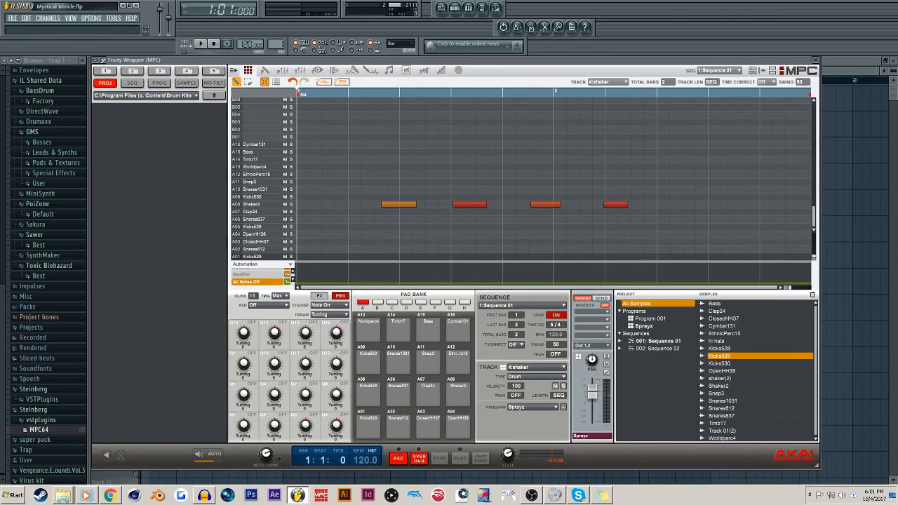
{"action": "mouse_move", "coordinate": [402, 77]}
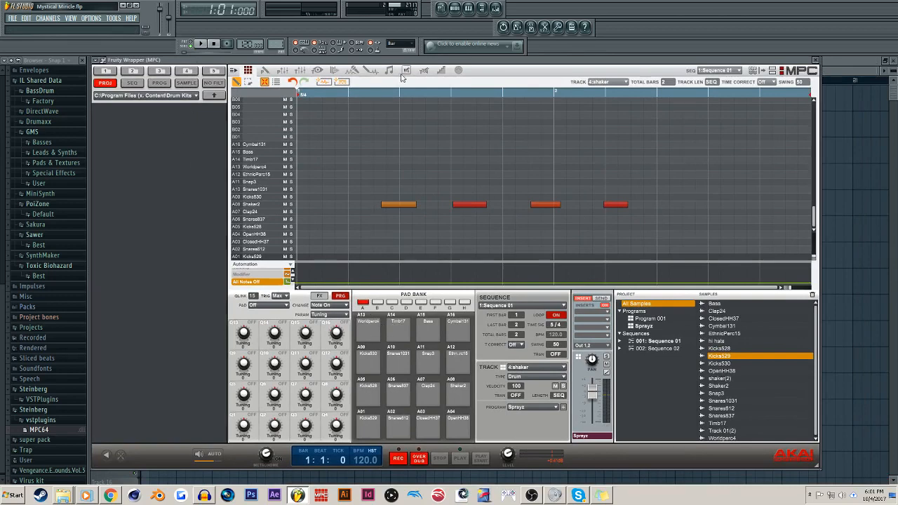
{"action": "left_click", "coordinate": [742, 70]}
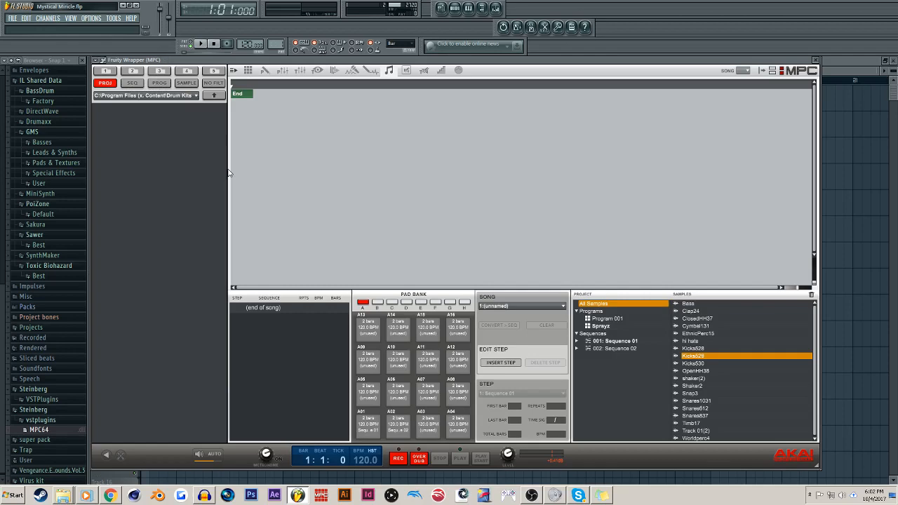
{"action": "mouse_move", "coordinate": [129, 53]}
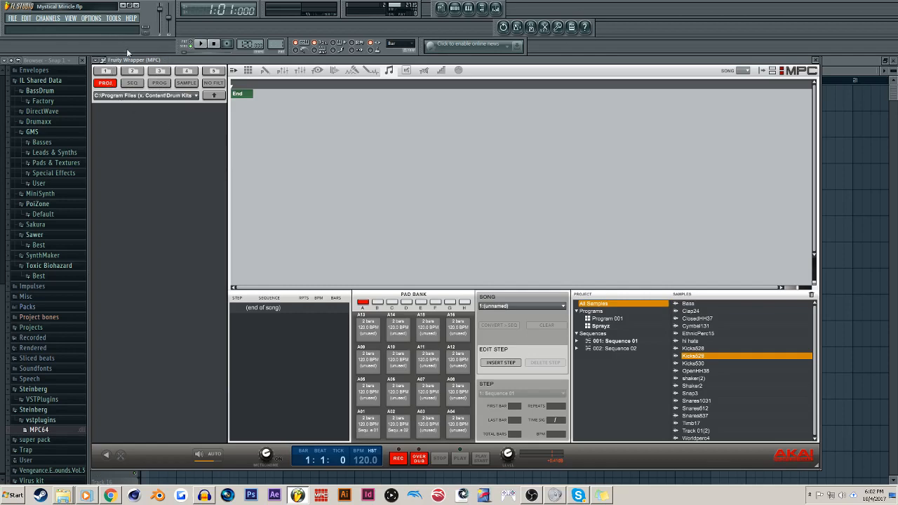
{"action": "mouse_move", "coordinate": [215, 95]}
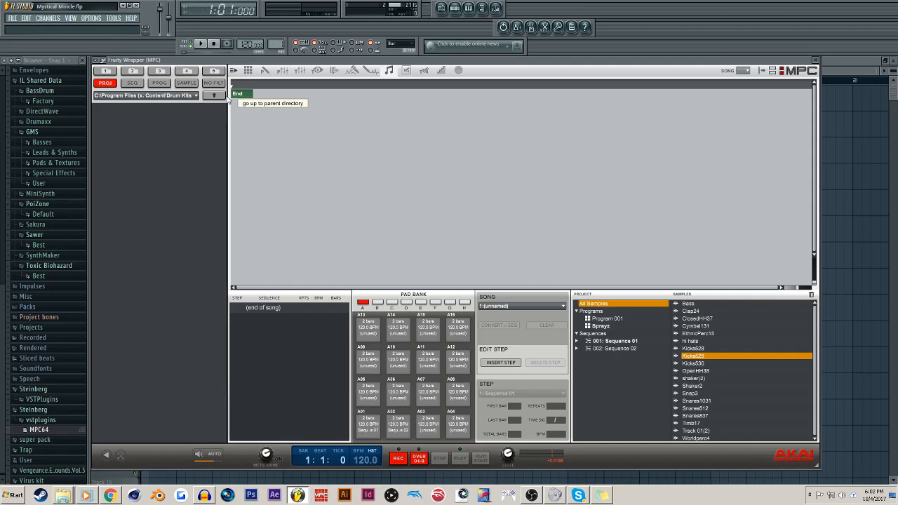
{"action": "mouse_move", "coordinate": [302, 132]}
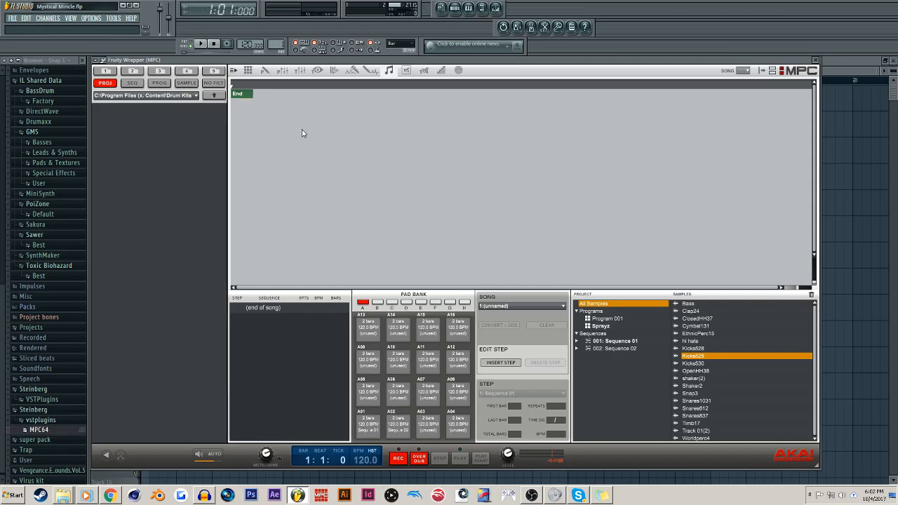
{"action": "mouse_move", "coordinate": [266, 148]}
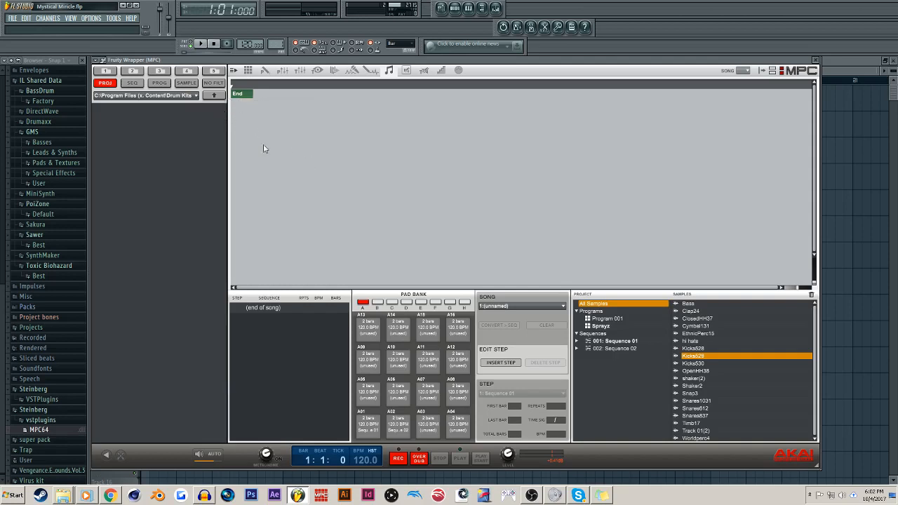
{"action": "mouse_move", "coordinate": [326, 187]}
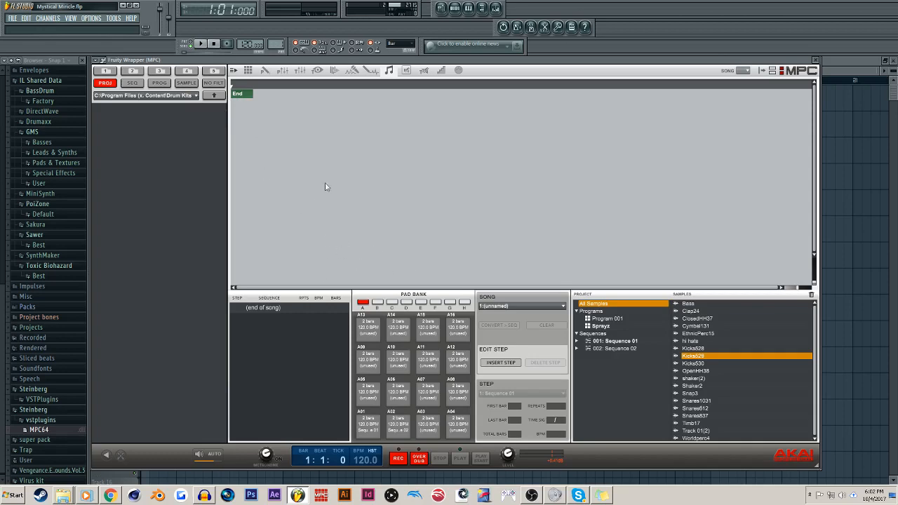
{"action": "mouse_move", "coordinate": [338, 335]}
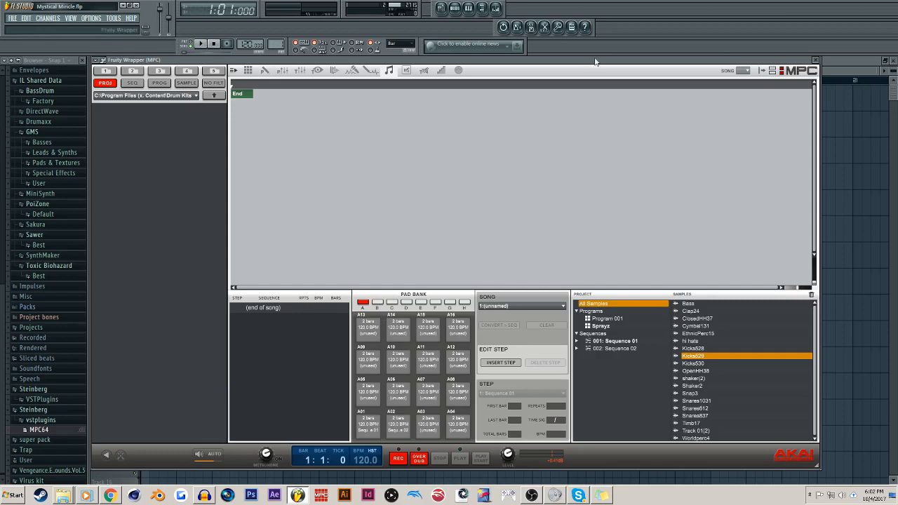
{"action": "mouse_move", "coordinate": [837, 68]}
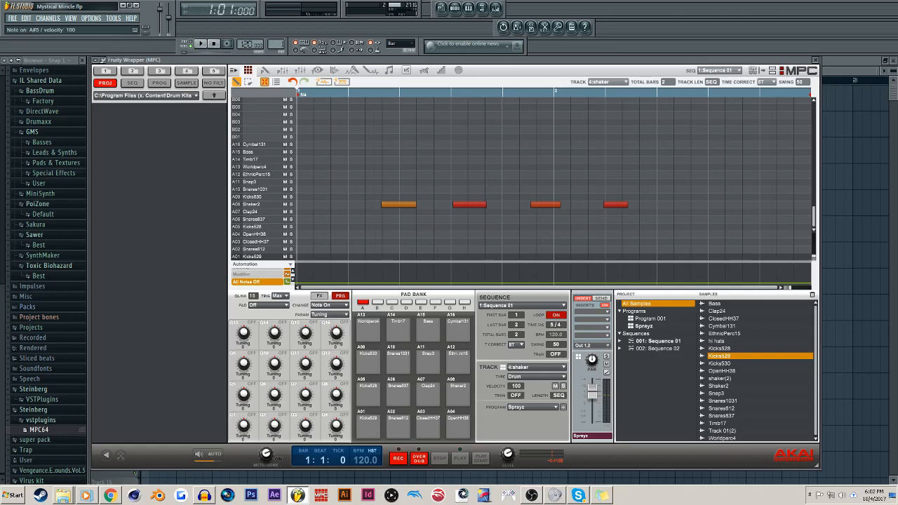
{"action": "left_click", "coordinate": [623, 81]}
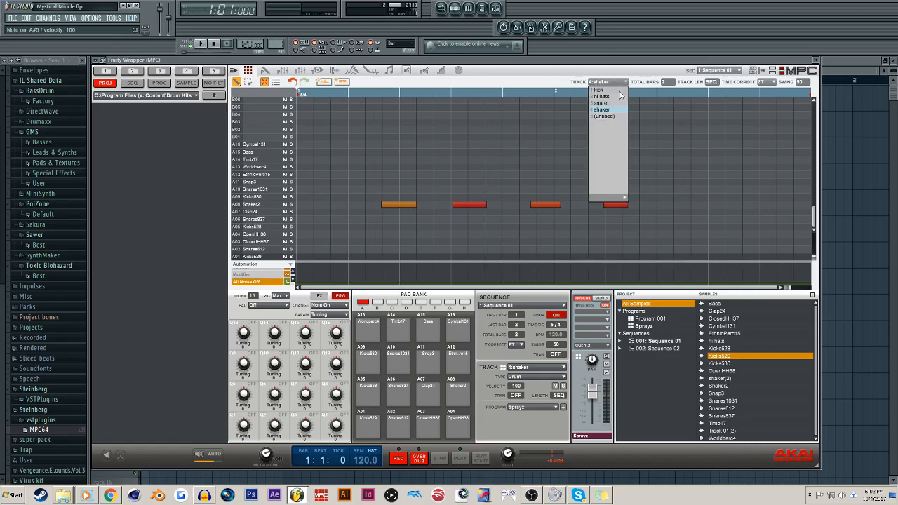
{"action": "left_click", "coordinate": [598, 89]}
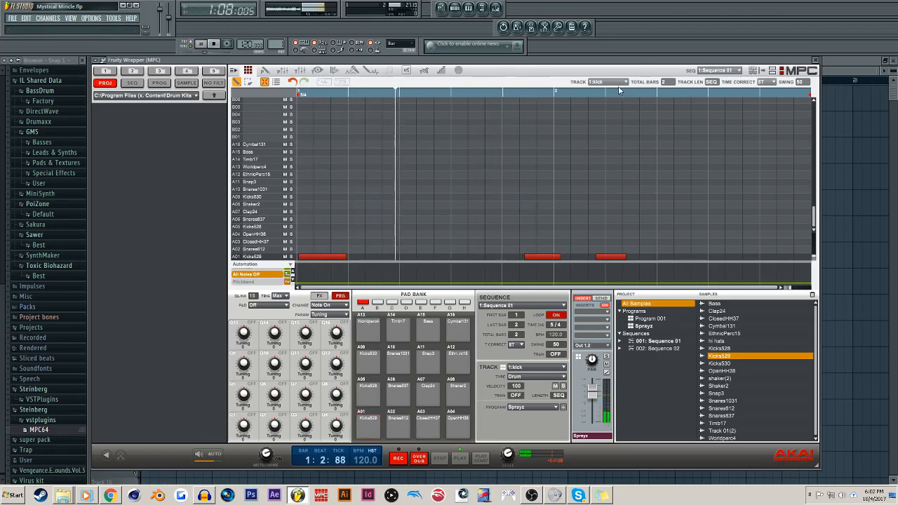
{"action": "left_click", "coordinate": [607, 82]}
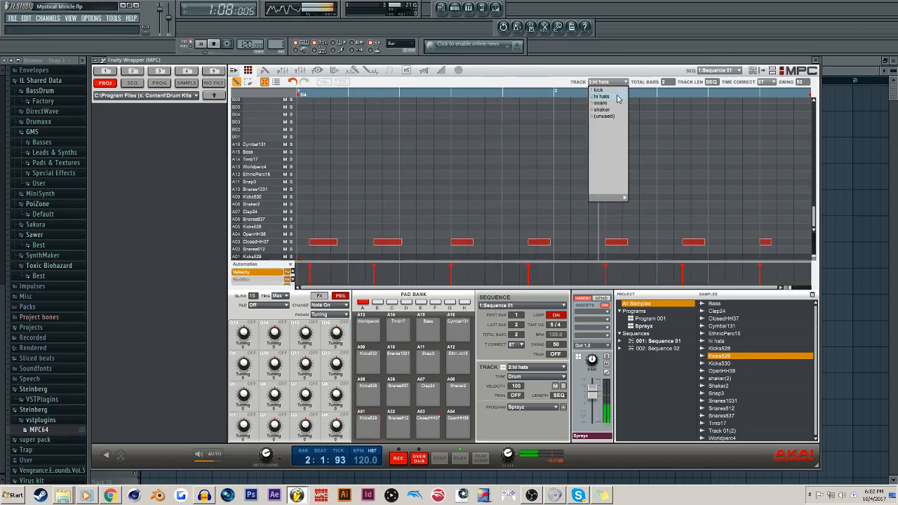
{"action": "left_click", "coordinate": [602, 102]}
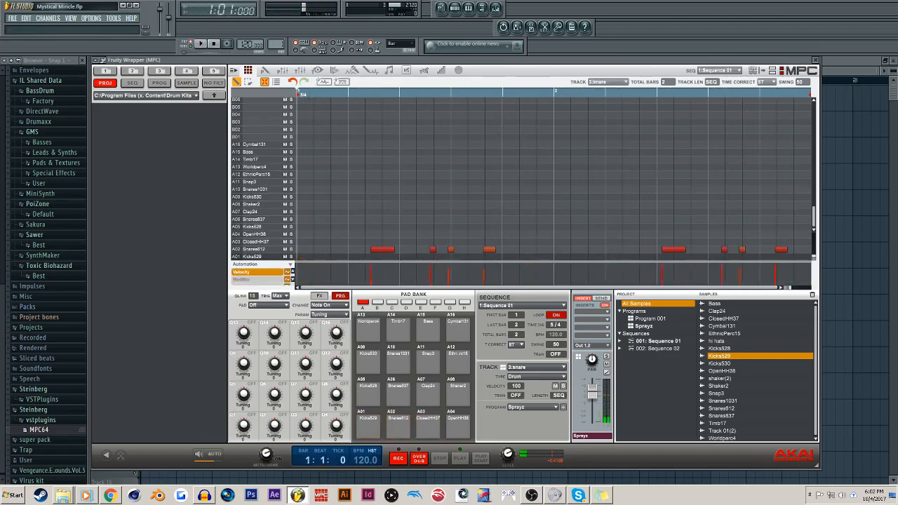
{"action": "left_click", "coordinate": [607, 82]}
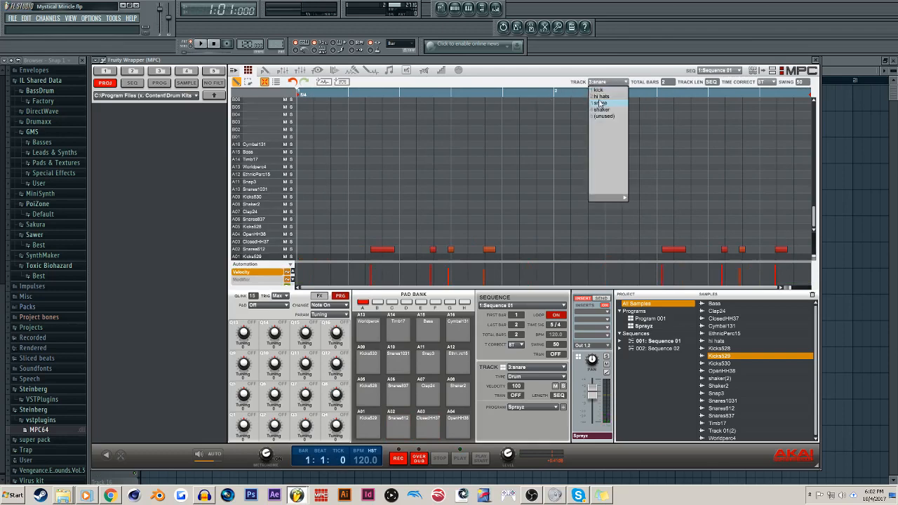
{"action": "left_click", "coordinate": [601, 109]}
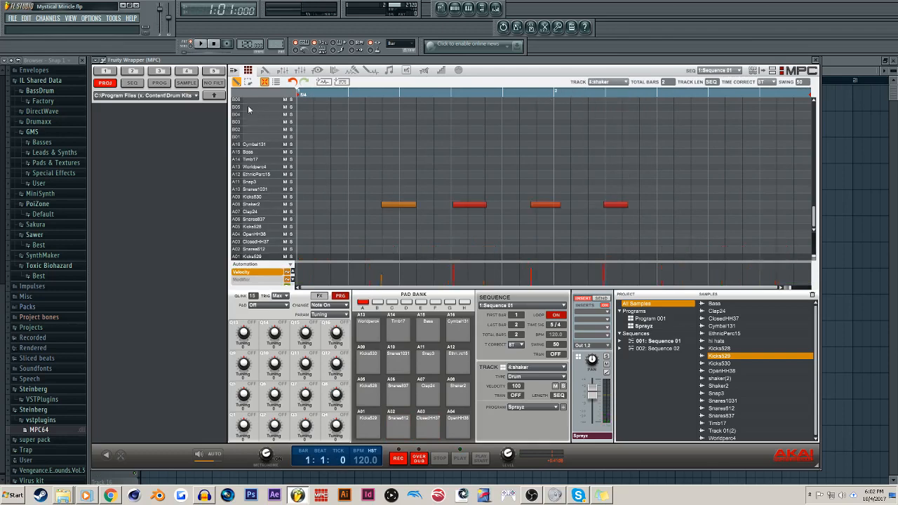
Browse the MPC main menu's File and Metronome submenus, then move the plugin aside to reveal the piano roll.
{"action": "left_click", "coordinate": [249, 74]}
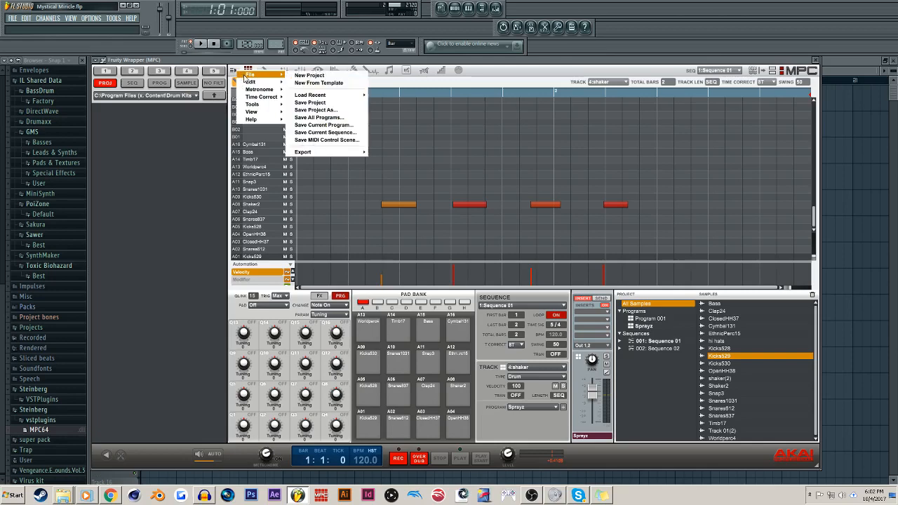
{"action": "left_click", "coordinate": [250, 82]}
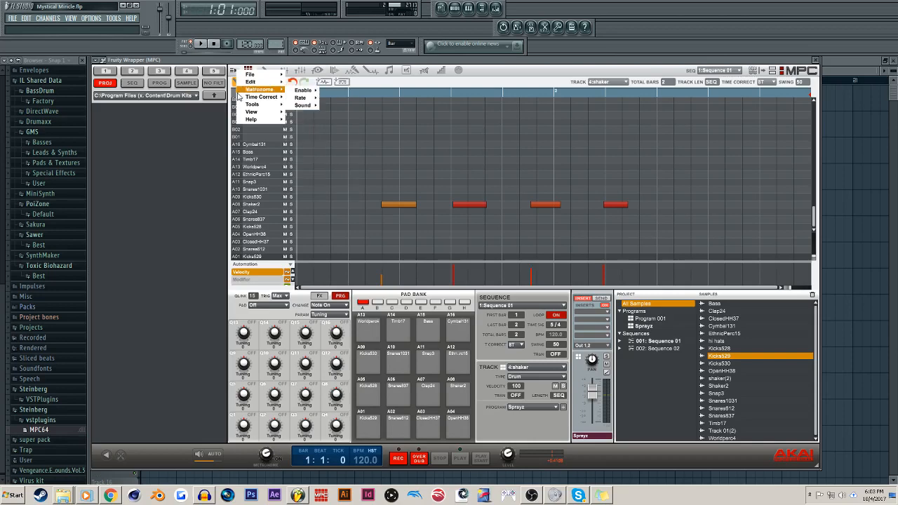
{"action": "mouse_move", "coordinate": [259, 89]}
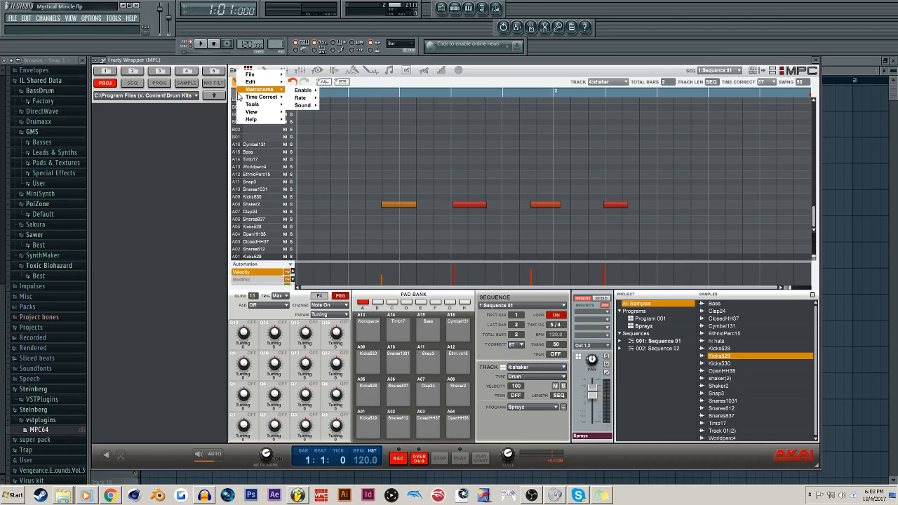
{"action": "left_click", "coordinate": [260, 97]}
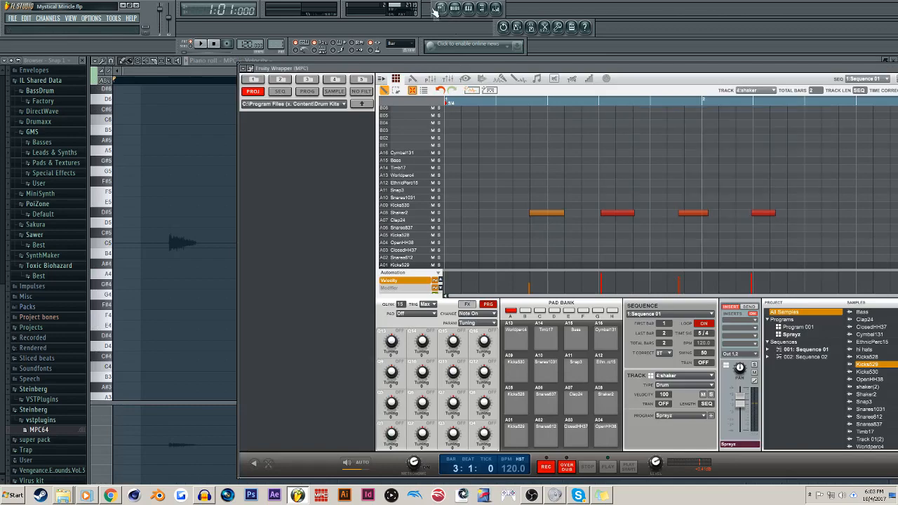
Close the MPC plugin to see the playlist, then play and stop the drum pattern.
{"action": "left_click", "coordinate": [455, 8]}
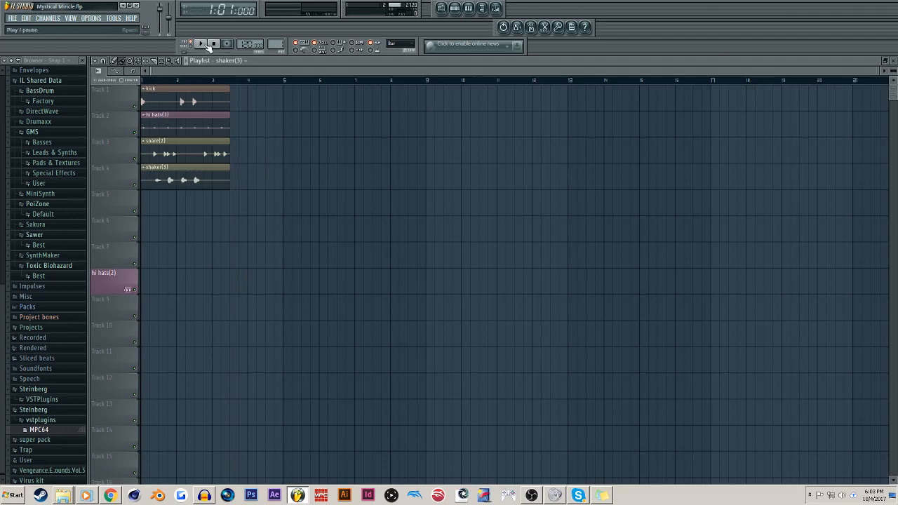
{"action": "left_click", "coordinate": [201, 44]}
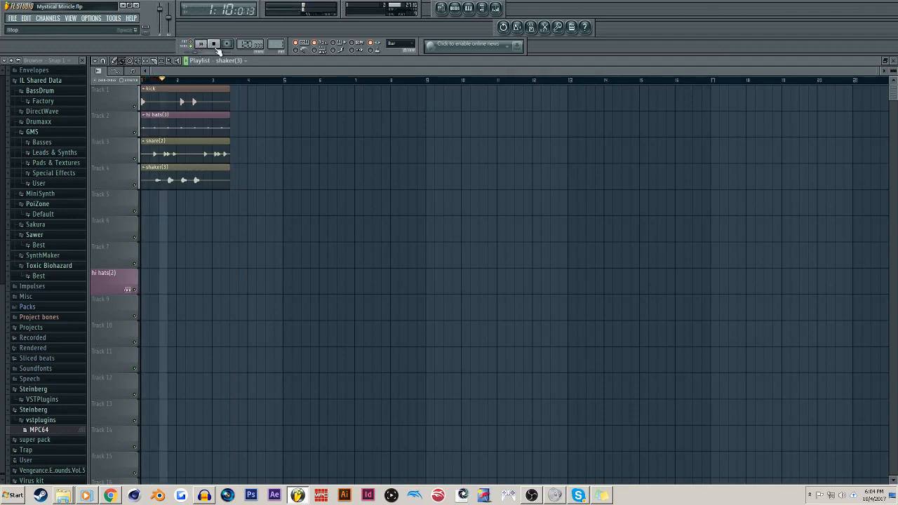
{"action": "left_click", "coordinate": [202, 43]}
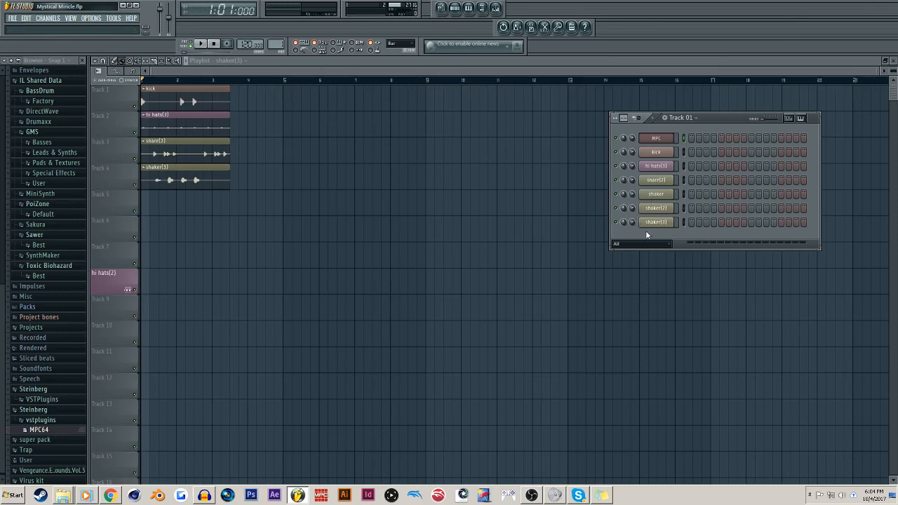
{"action": "mouse_move", "coordinate": [668, 132]}
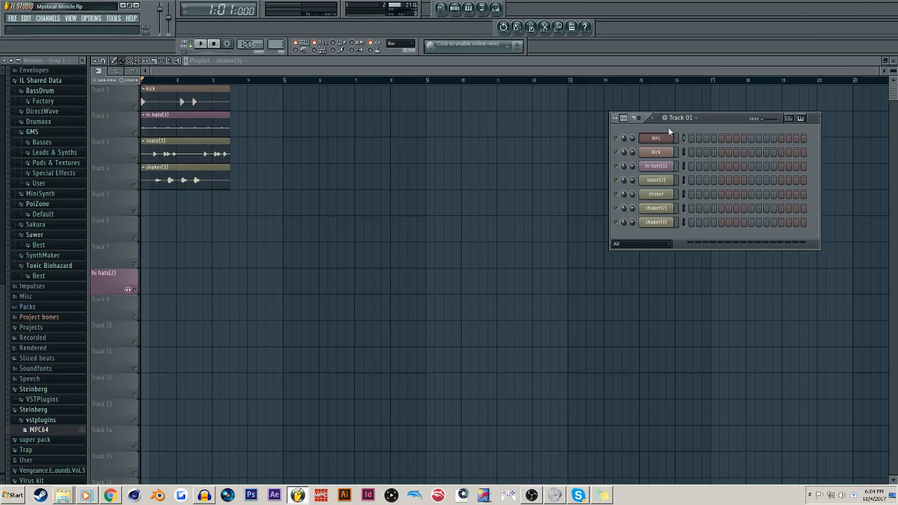
Load hi hat (17) from the Browser as a new channel and show its piano roll.
{"action": "left_click", "coordinate": [36, 368]}
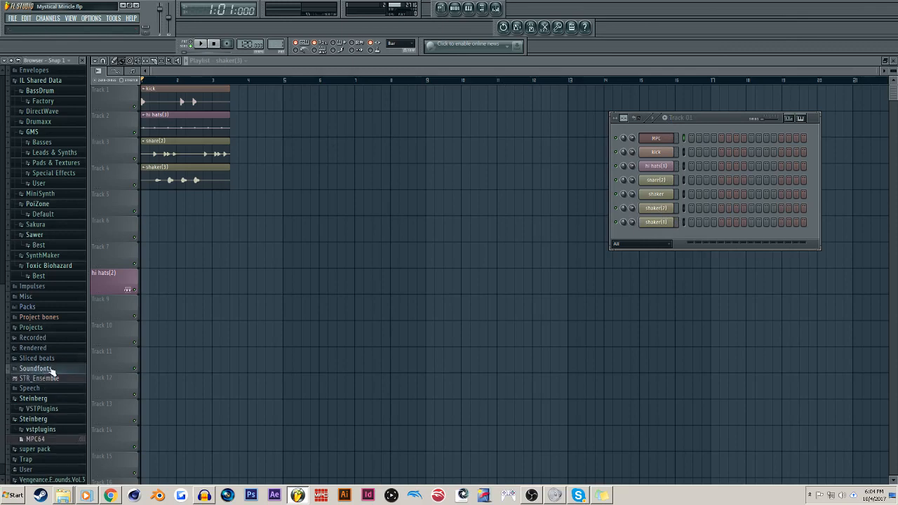
{"action": "left_click", "coordinate": [28, 292]}
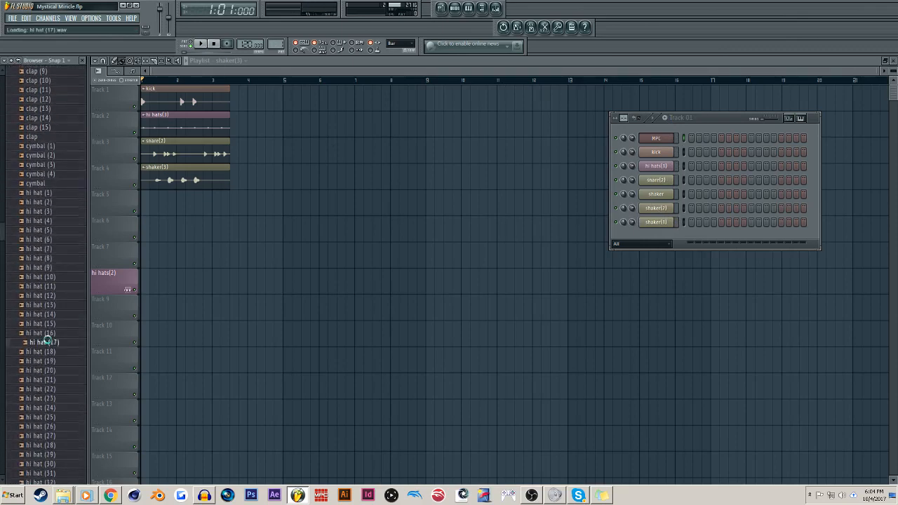
{"action": "double_click", "coordinate": [43, 342]}
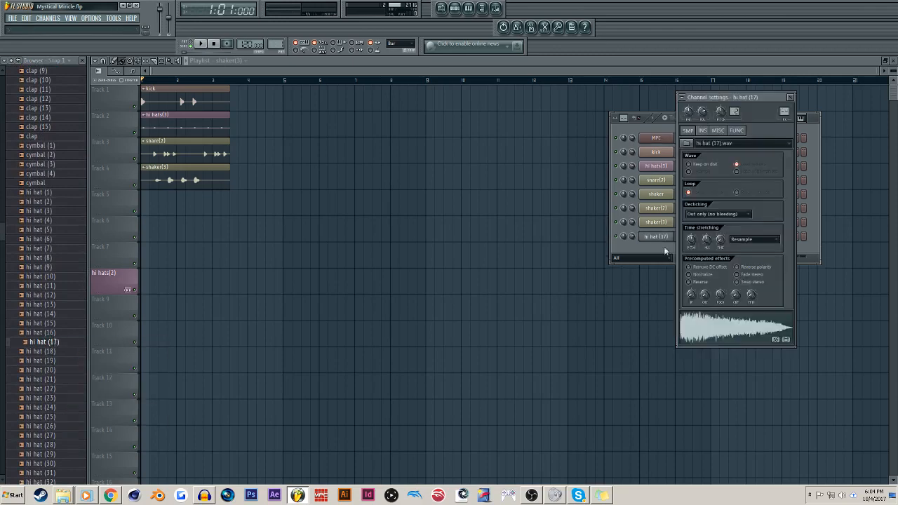
{"action": "right_click", "coordinate": [655, 235]}
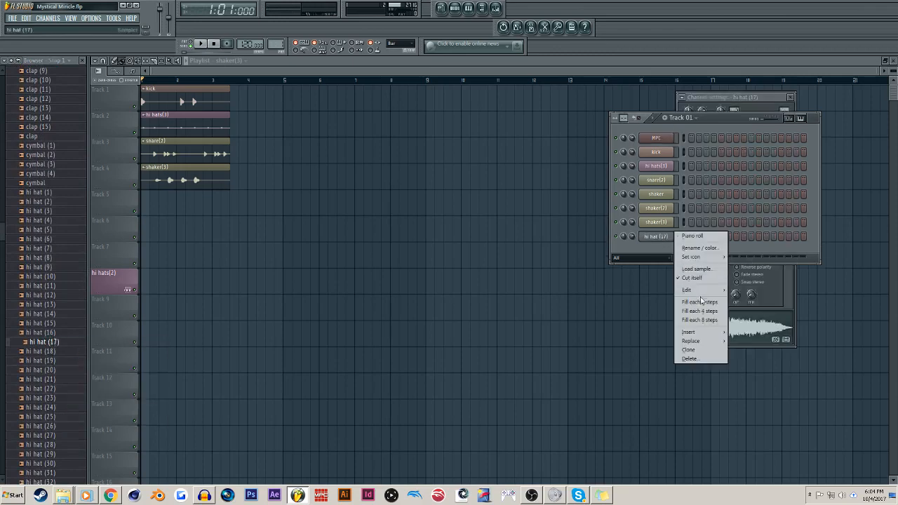
{"action": "left_click", "coordinate": [691, 235]}
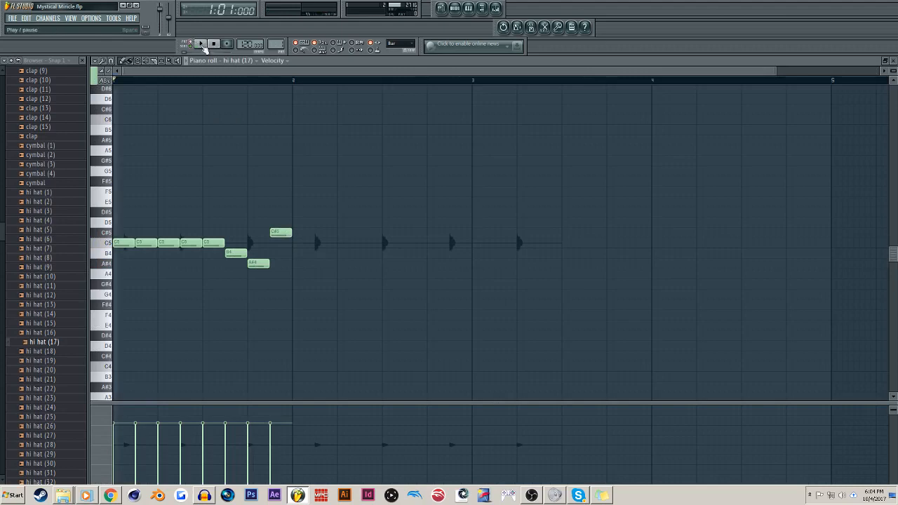
Play the hi hat pattern, swap the sample for hi hat (11), and bring the MPC wrapper back up.
{"action": "left_click", "coordinate": [201, 43]}
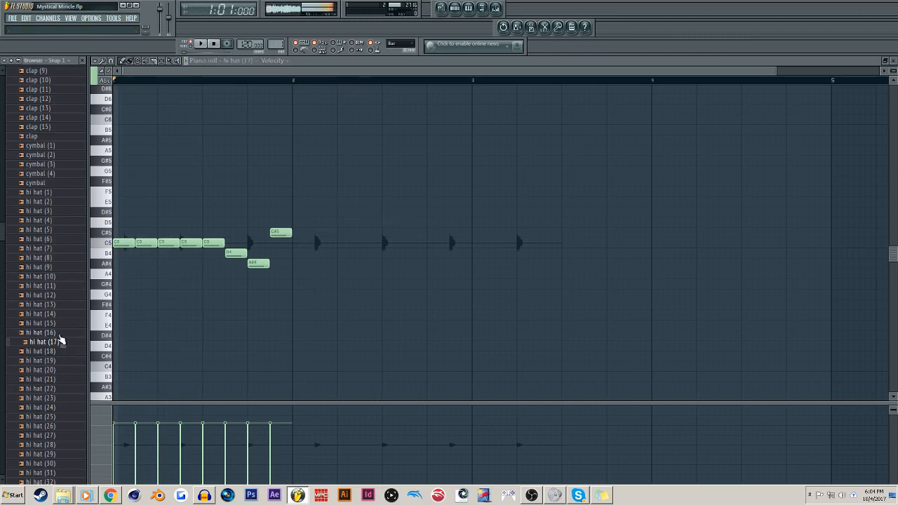
{"action": "left_click", "coordinate": [454, 8]}
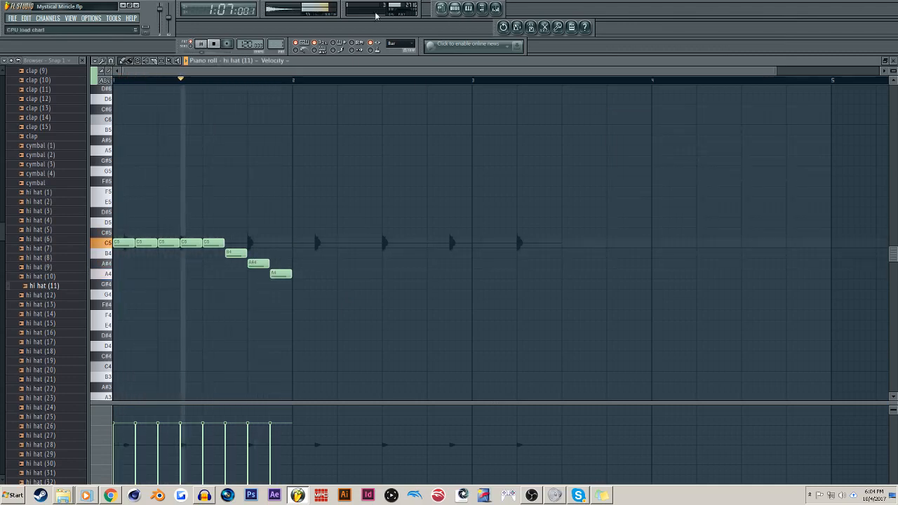
{"action": "left_click", "coordinate": [455, 8]}
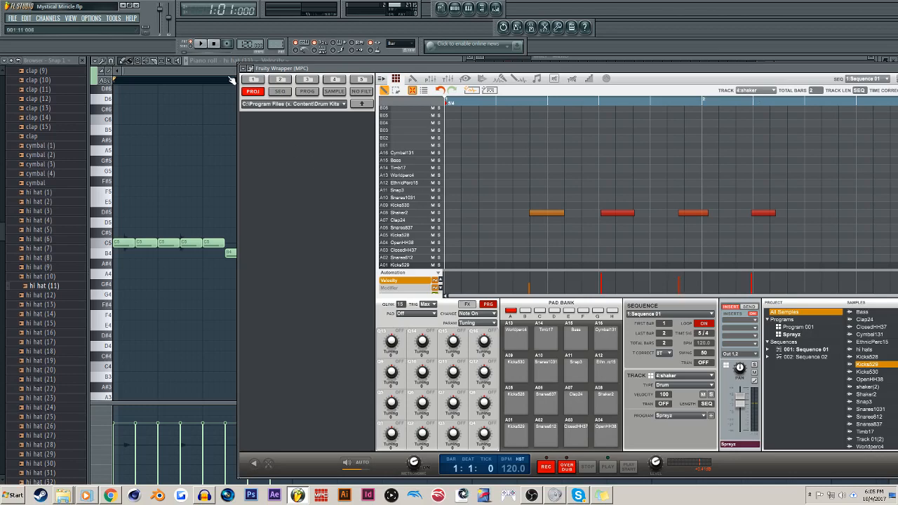
Play and stop the MPC shaker sequence, then show the wrapper's Settings page beside the mixer.
{"action": "left_click", "coordinate": [214, 44]}
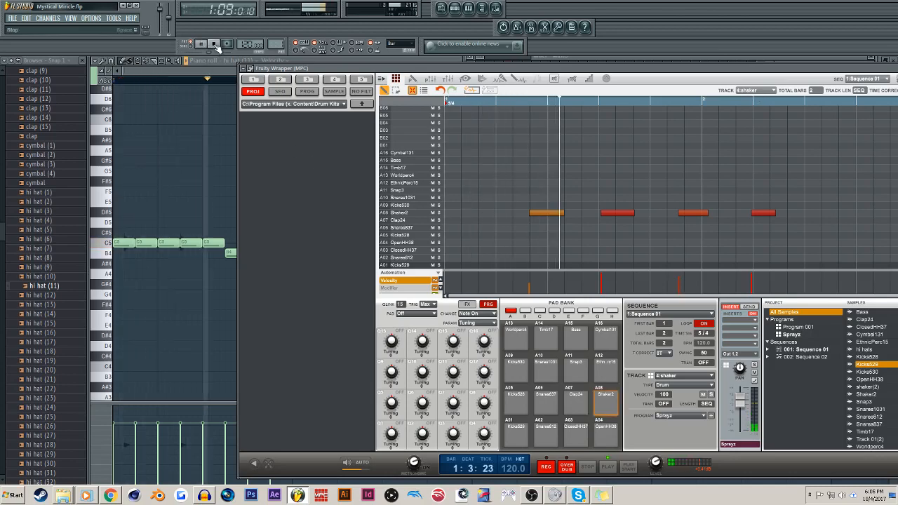
{"action": "left_click", "coordinate": [213, 43]}
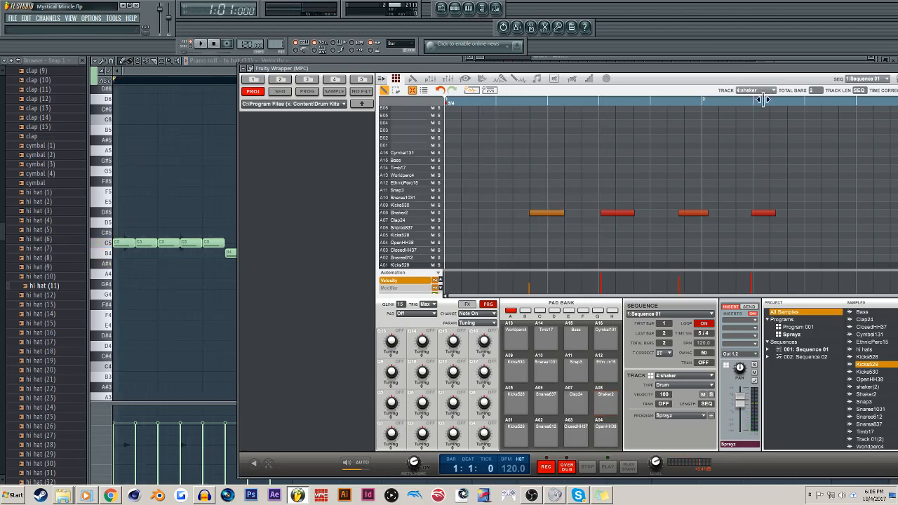
{"action": "left_click", "coordinate": [775, 90]}
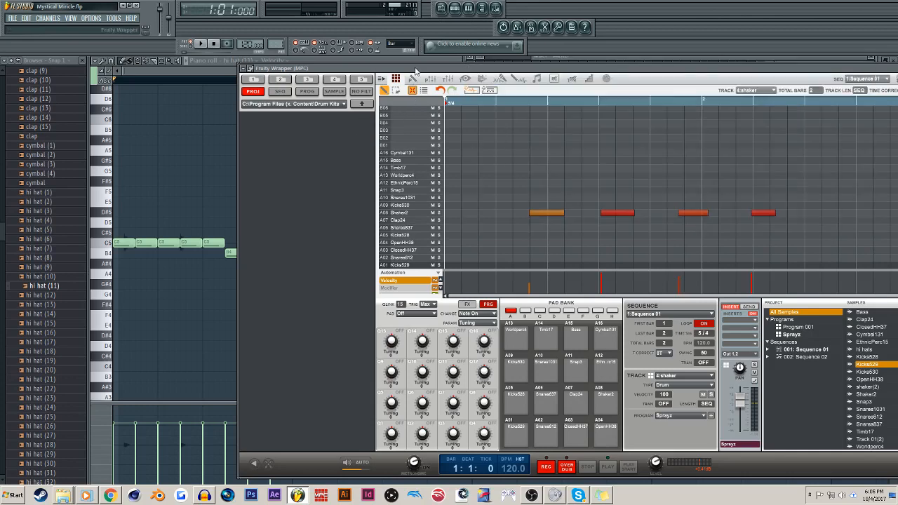
{"action": "mouse_move", "coordinate": [343, 160]}
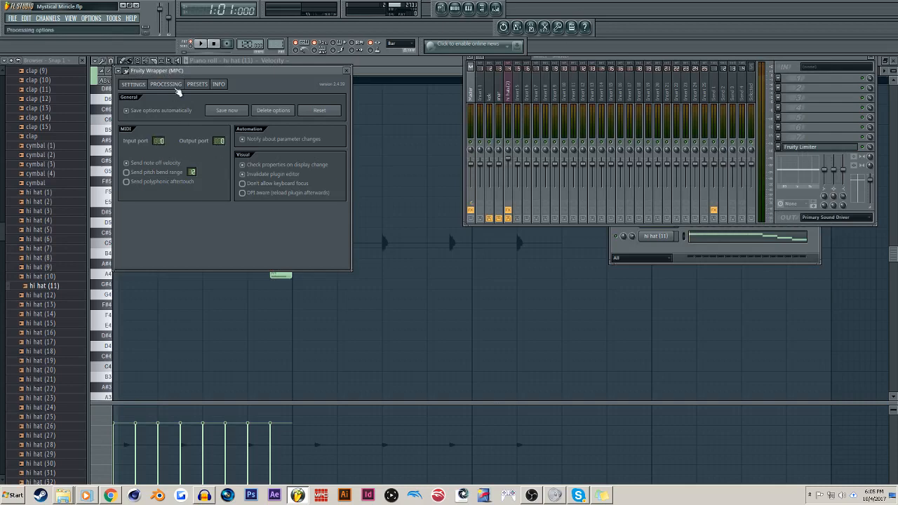
Review the wrapper's Processing output connections list by scrolling through it.
{"action": "left_click", "coordinate": [166, 85]}
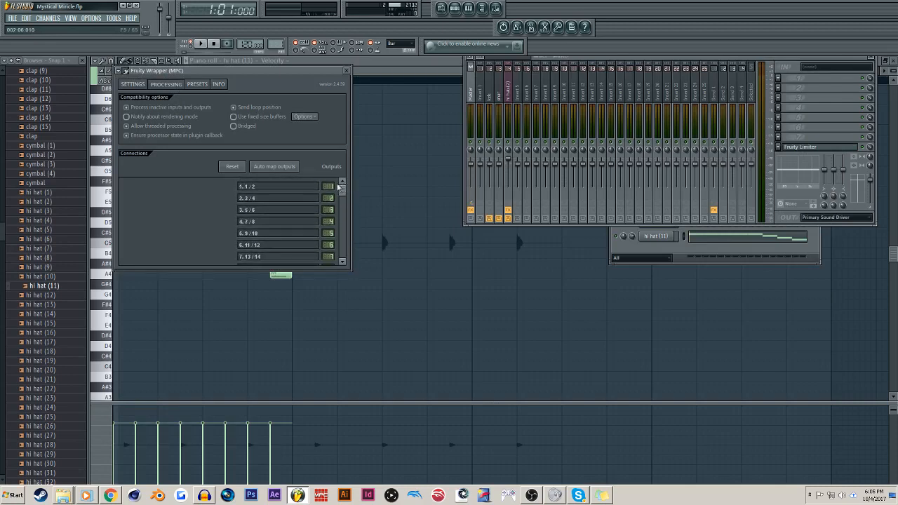
{"action": "scroll", "scroll_direction": "down", "scroll_amount": 3}
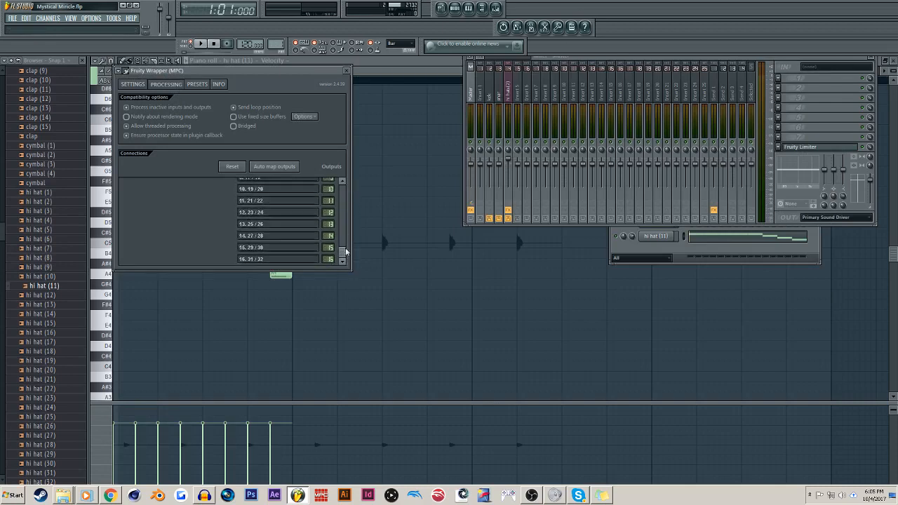
{"action": "scroll", "scroll_direction": "up", "scroll_amount": 3}
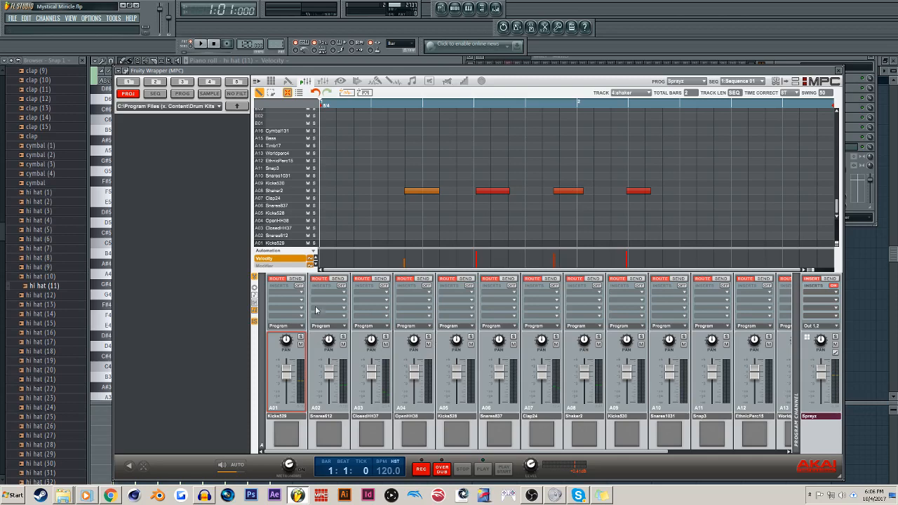
{"action": "mouse_move", "coordinate": [306, 328]}
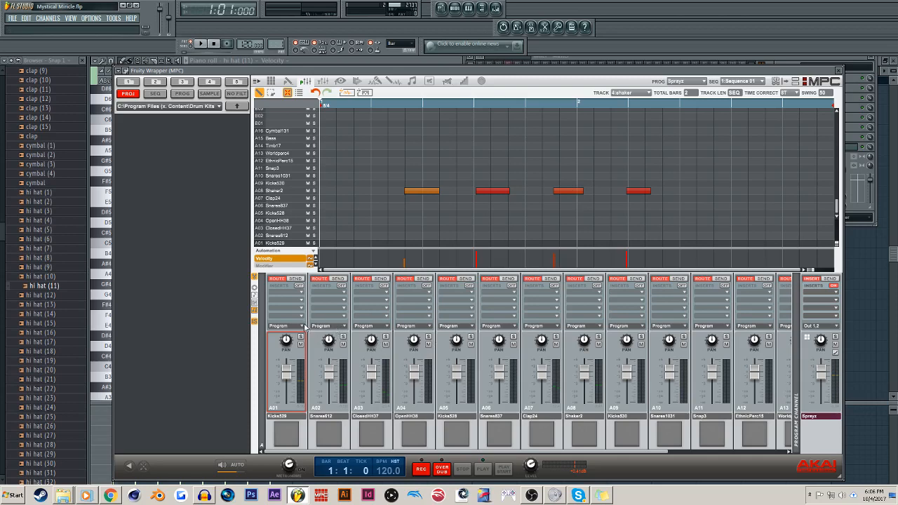
Route MPC pad A01 (kick) to its own output pair, Out 3,4.
{"action": "left_click", "coordinate": [286, 326]}
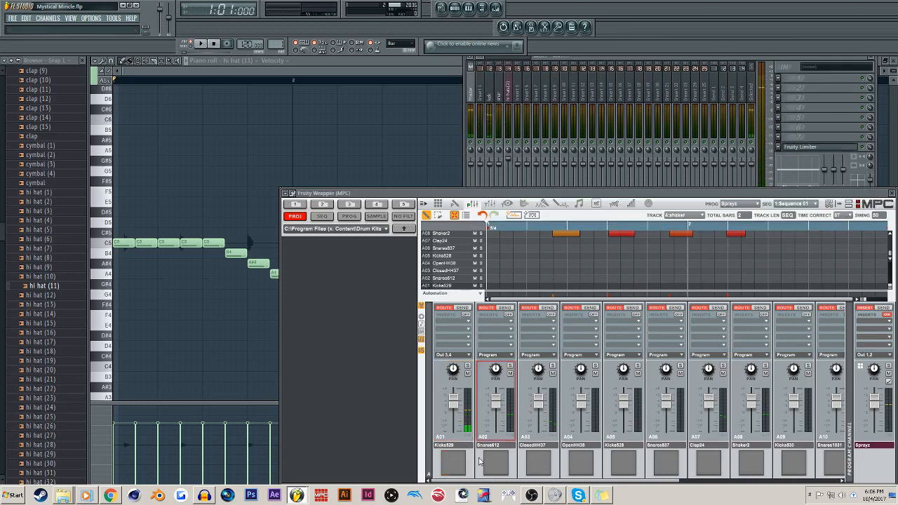
Route snare pad A02 to Out 5,6, then move the MPC wrapper so the whole plugin and transport are visible.
{"action": "left_click", "coordinate": [496, 354]}
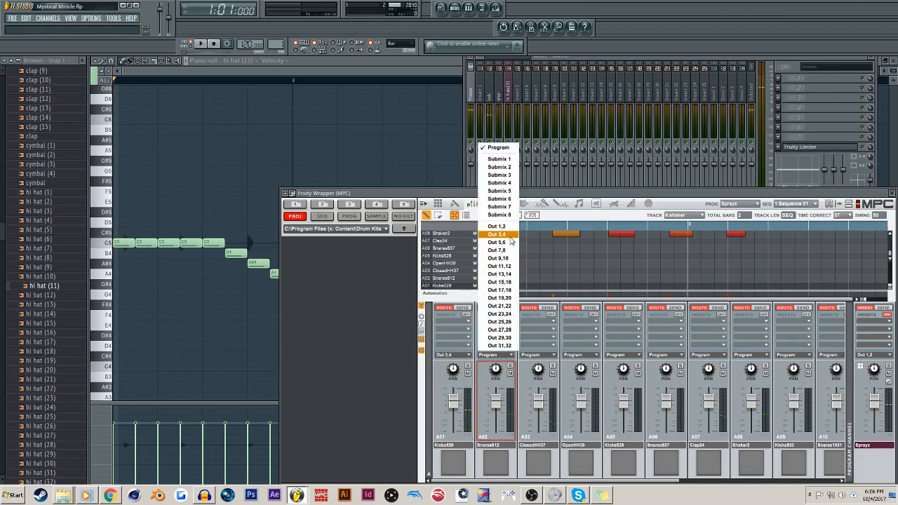
{"action": "left_click", "coordinate": [497, 241]}
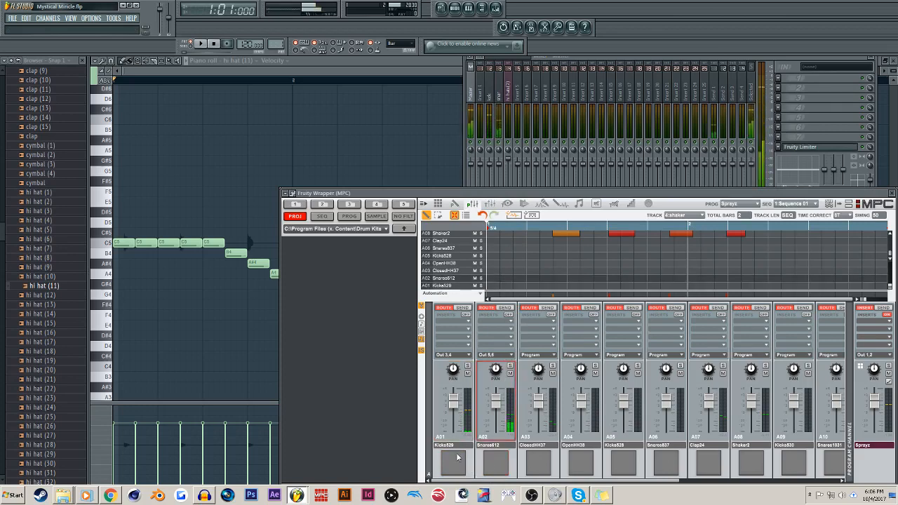
{"action": "left_click", "coordinate": [452, 461]}
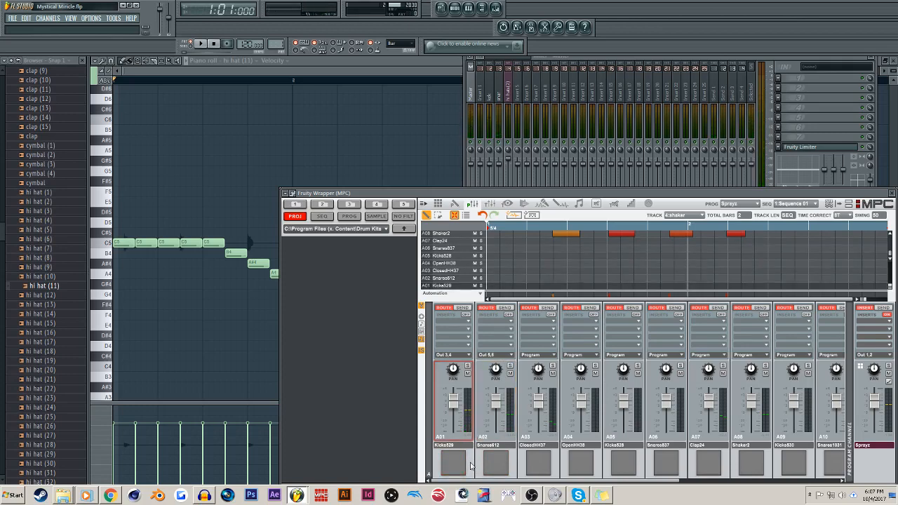
{"action": "mouse_move", "coordinate": [522, 463]}
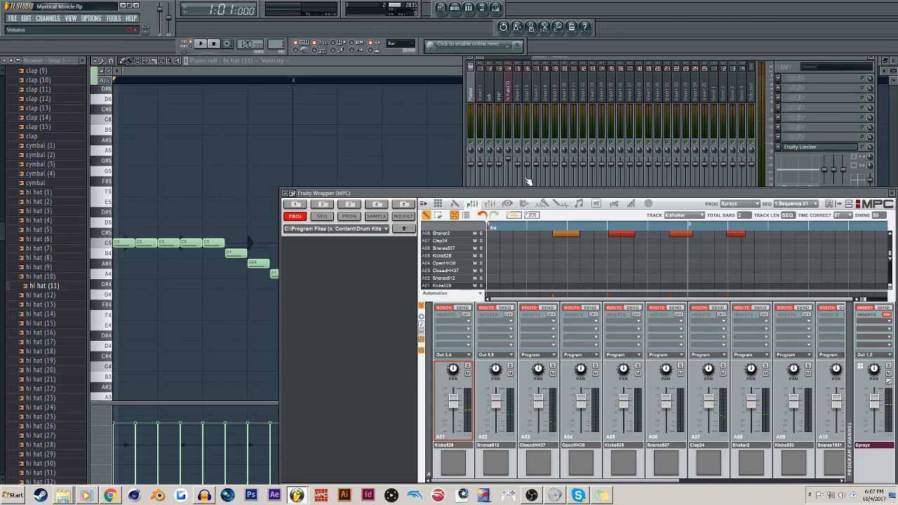
{"action": "left_click_drag", "start_coordinate": [324, 193], "coordinate": [267, 115]}
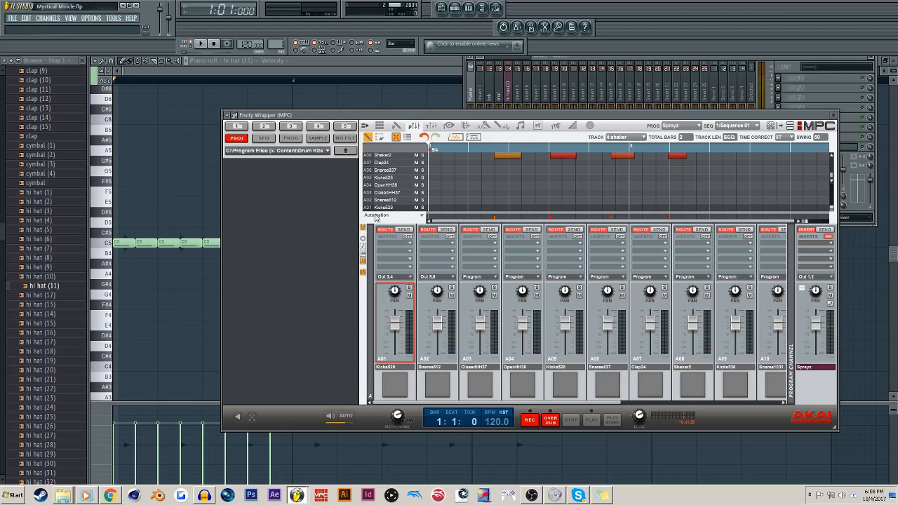
{"action": "mouse_move", "coordinate": [399, 250]}
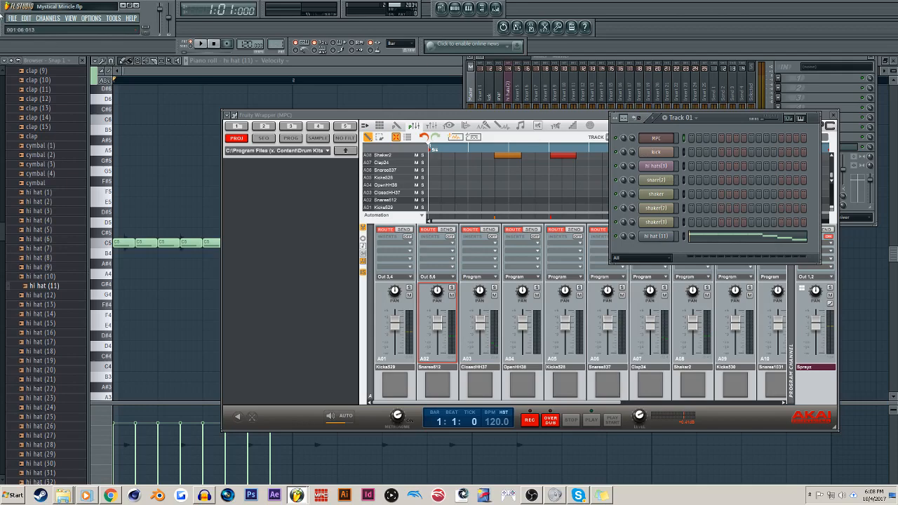
Add an FPC drum plugin channel via Channels > Add one > FPC.
{"action": "left_click", "coordinate": [47, 17]}
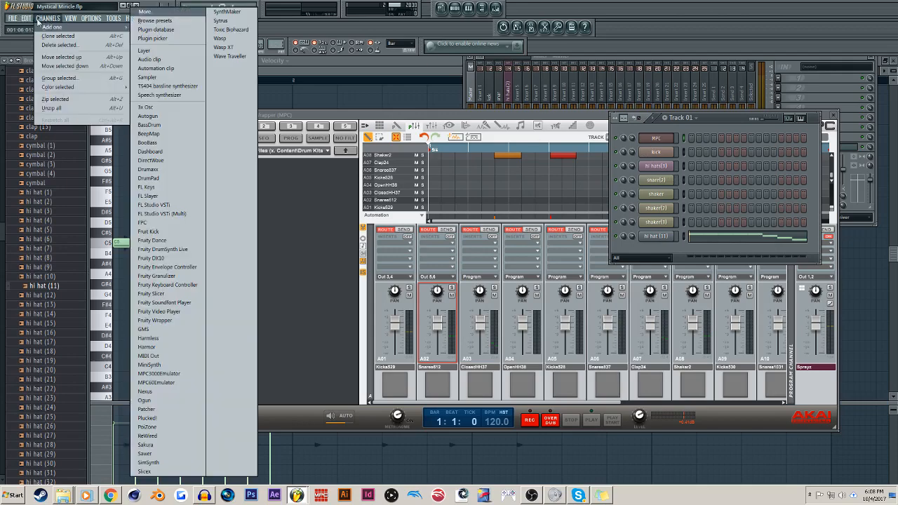
{"action": "mouse_move", "coordinate": [72, 33]}
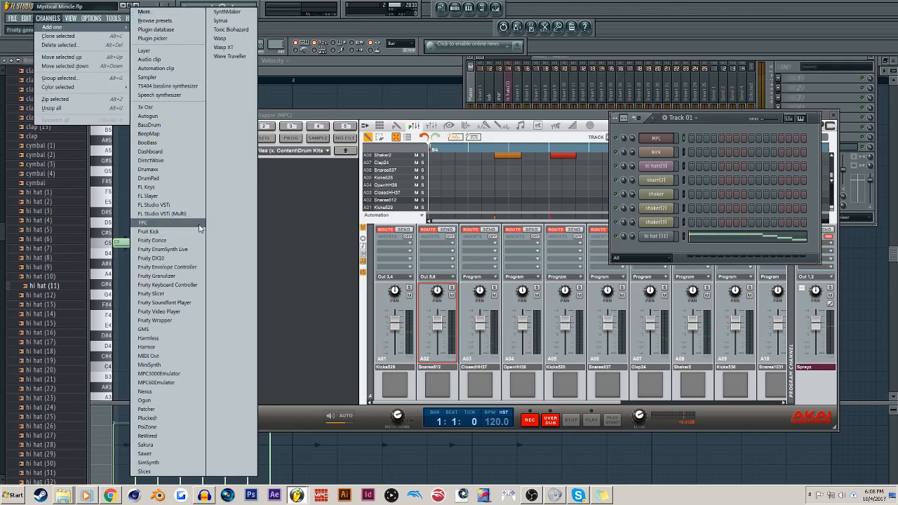
{"action": "left_click", "coordinate": [142, 223]}
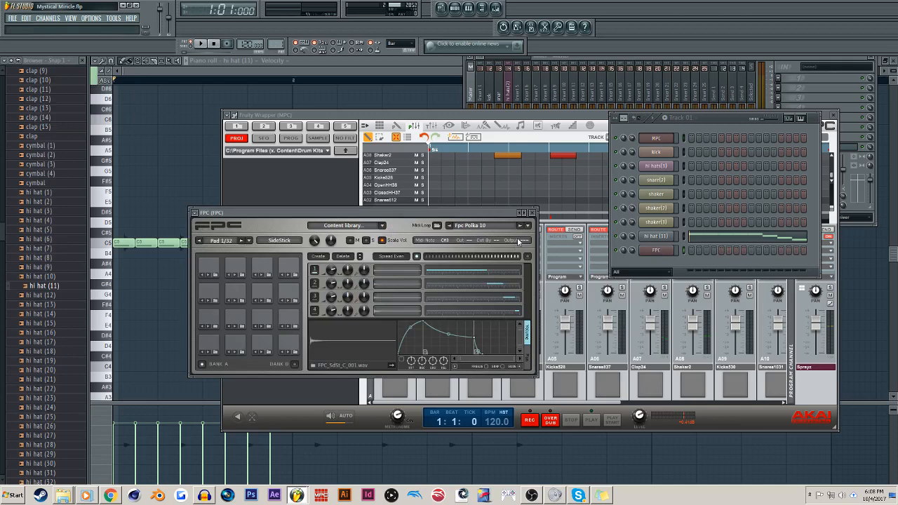
Audition the Polka kit's SideStick (pad 1) and Kick Drum (pad 2) repeatedly in the FPC window.
{"action": "left_click", "coordinate": [210, 345]}
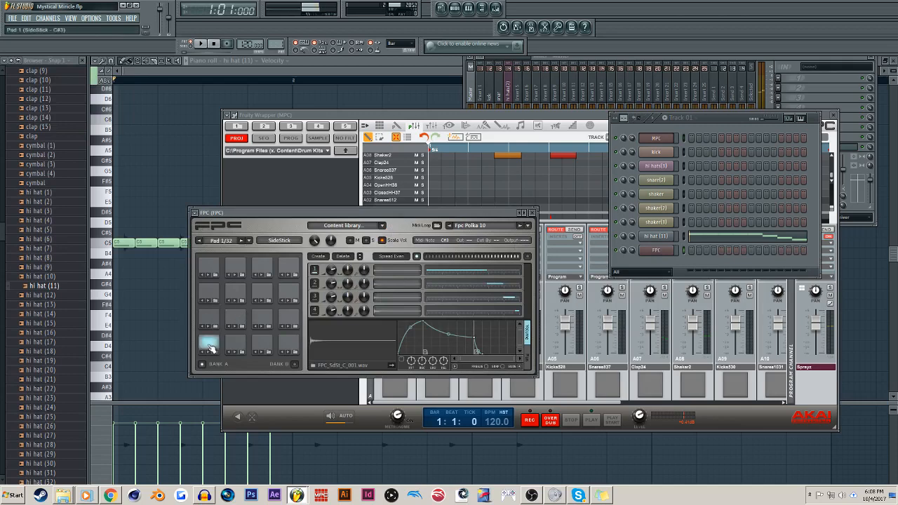
{"action": "left_click", "coordinate": [236, 344]}
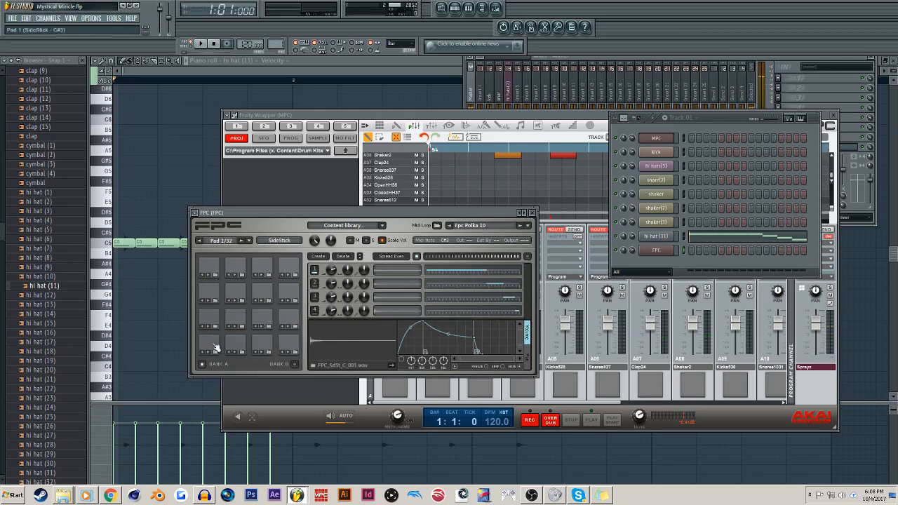
{"action": "left_click", "coordinate": [209, 344]}
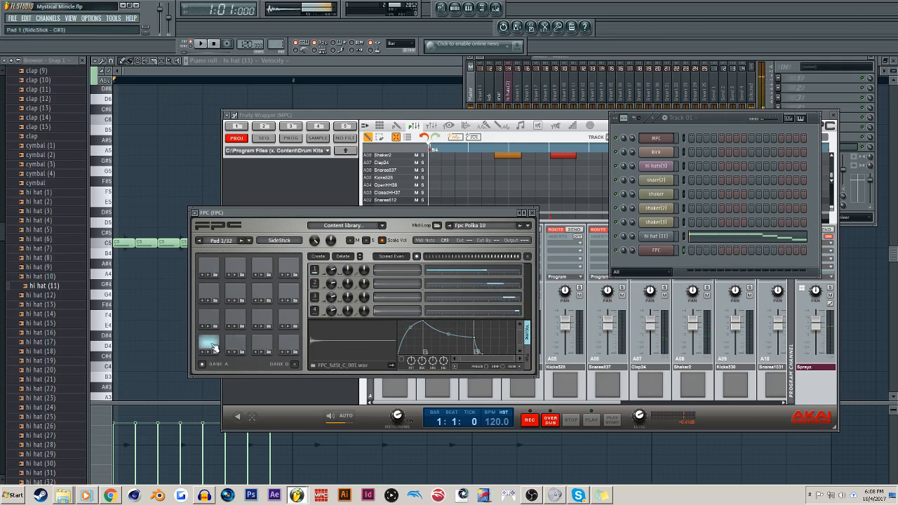
{"action": "left_click", "coordinate": [209, 344]}
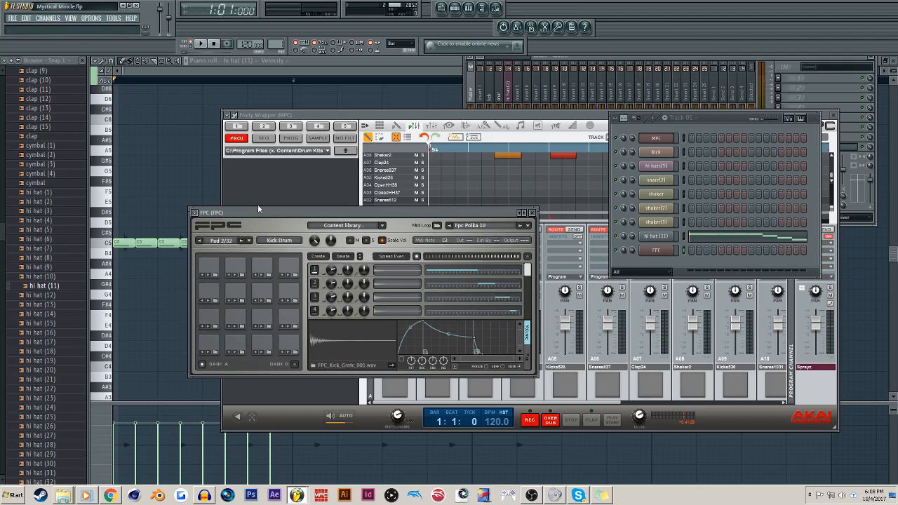
{"action": "left_click", "coordinate": [205, 291]}
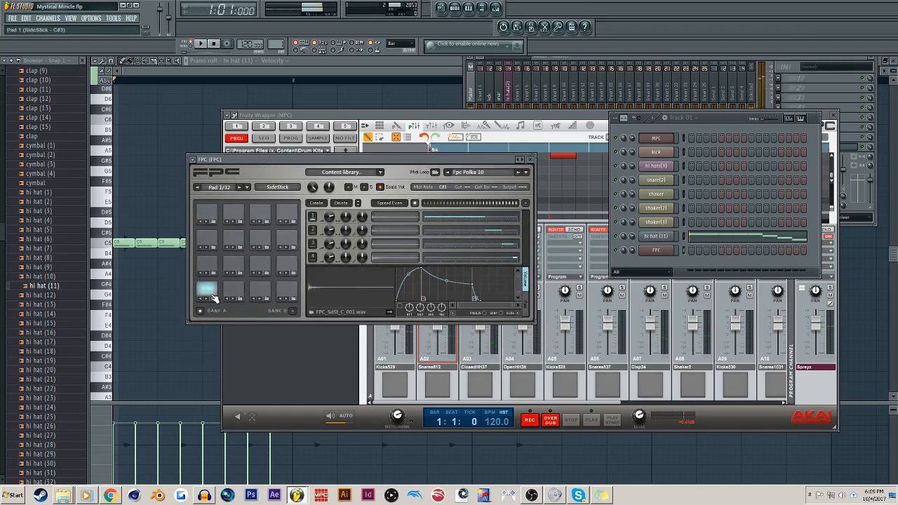
{"action": "left_click", "coordinate": [234, 291]}
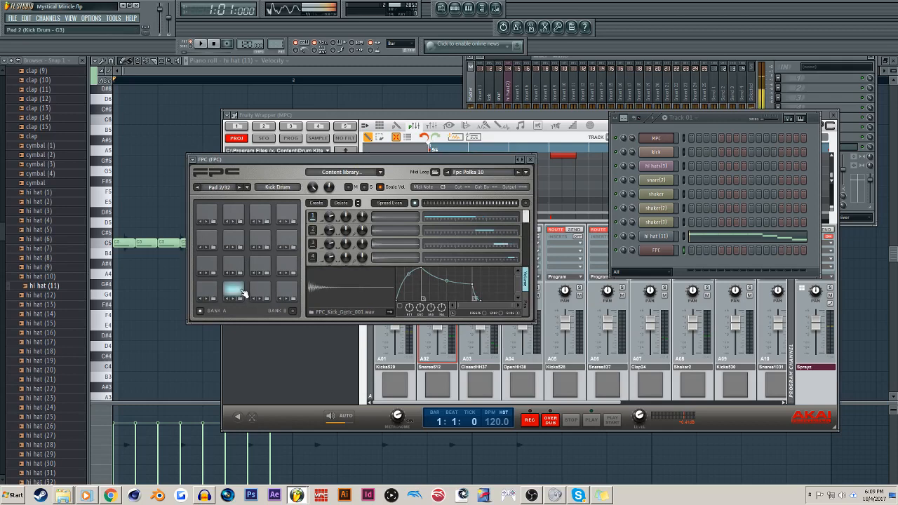
{"action": "left_click", "coordinate": [235, 292]}
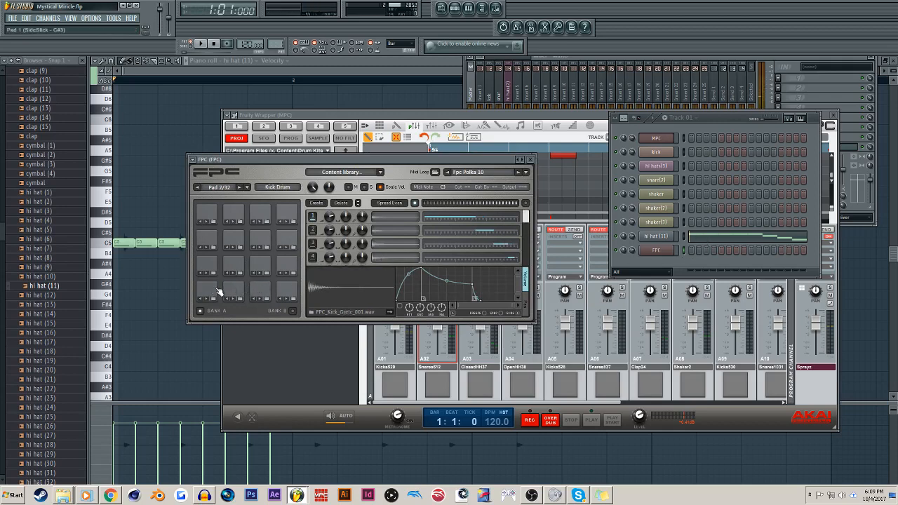
{"action": "mouse_move", "coordinate": [386, 241]}
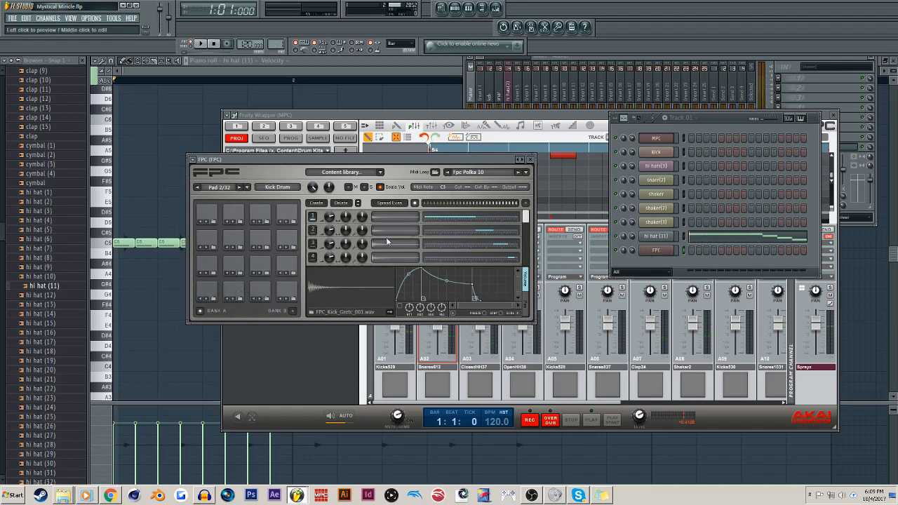
{"action": "mouse_move", "coordinate": [259, 220]}
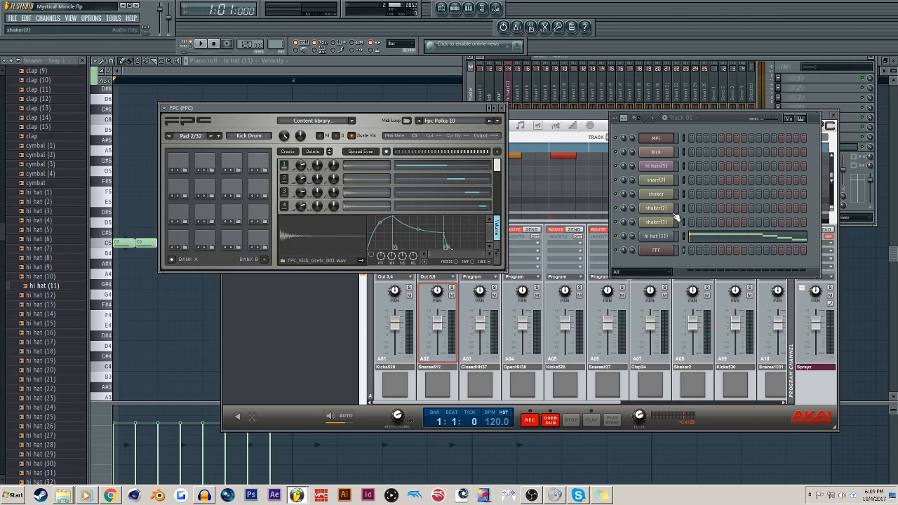
Show the MPC wrapper's PROG browser and scroll the .xpm drum kit program list.
{"action": "left_click", "coordinate": [290, 138]}
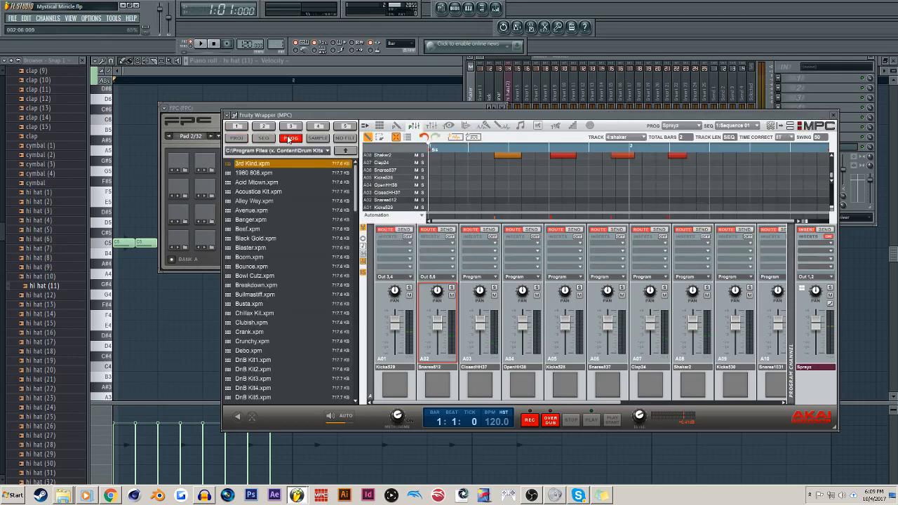
{"action": "scroll", "scroll_direction": "down", "scroll_amount": 3}
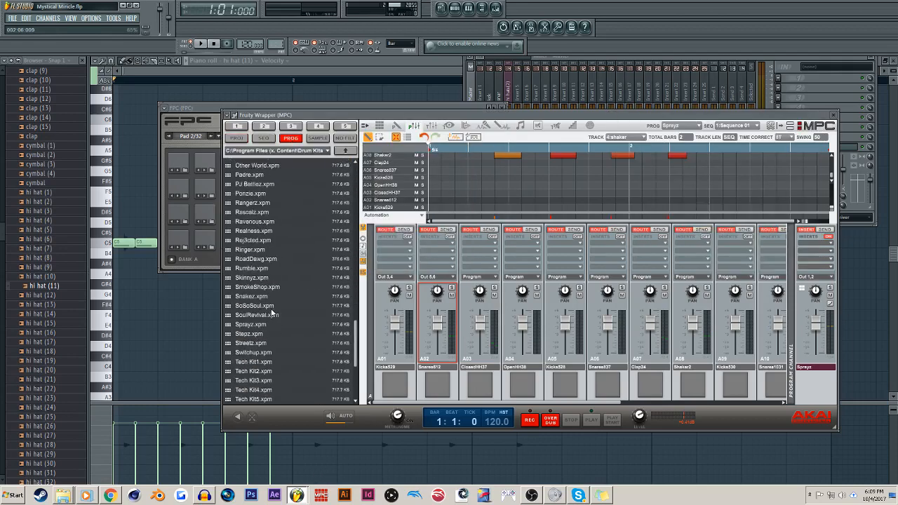
{"action": "scroll", "scroll_direction": "up", "scroll_amount": 3}
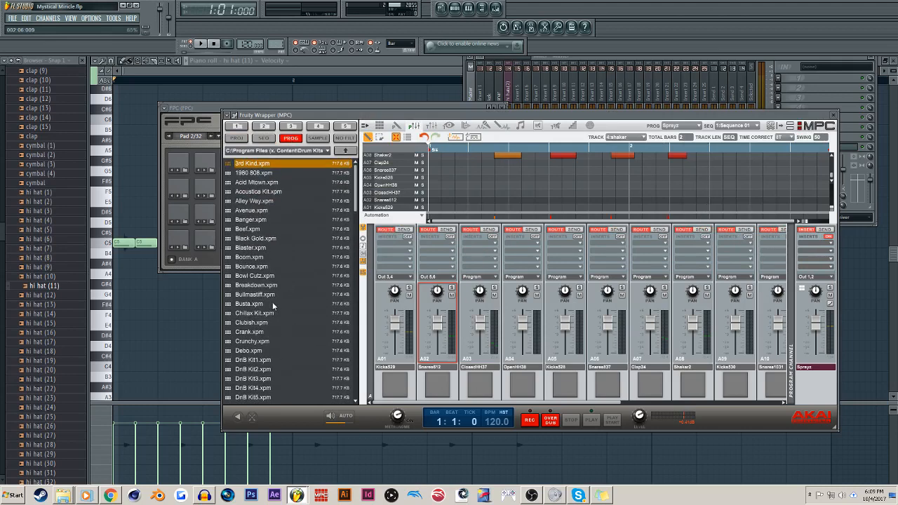
{"action": "mouse_move", "coordinate": [282, 311]}
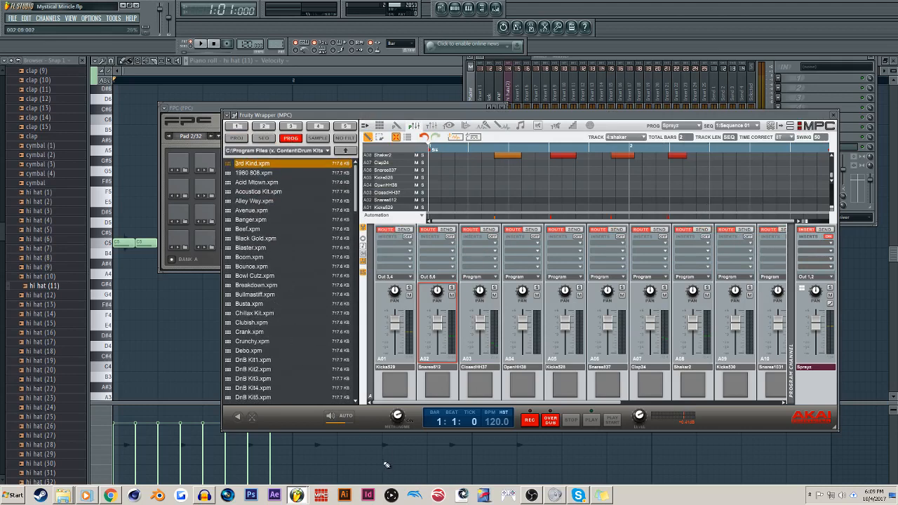
{"action": "left_click", "coordinate": [531, 496]}
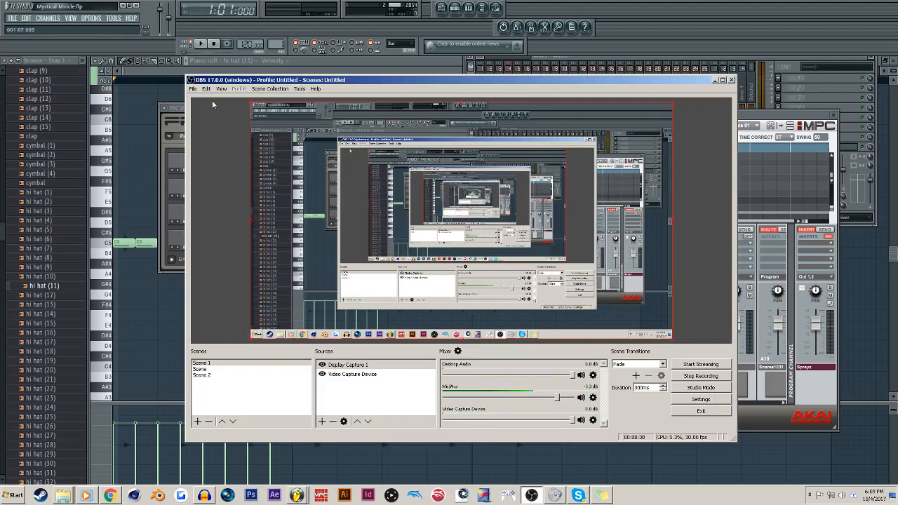
{"action": "mouse_move", "coordinate": [247, 133]}
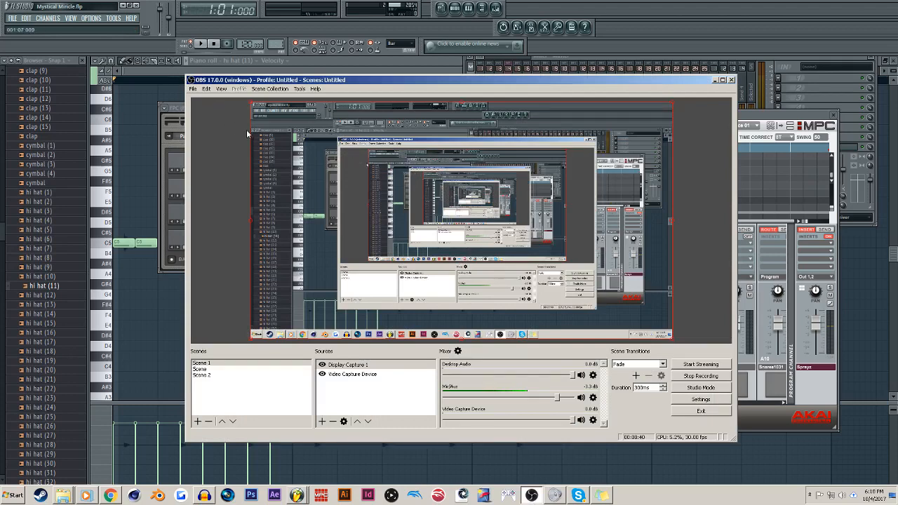